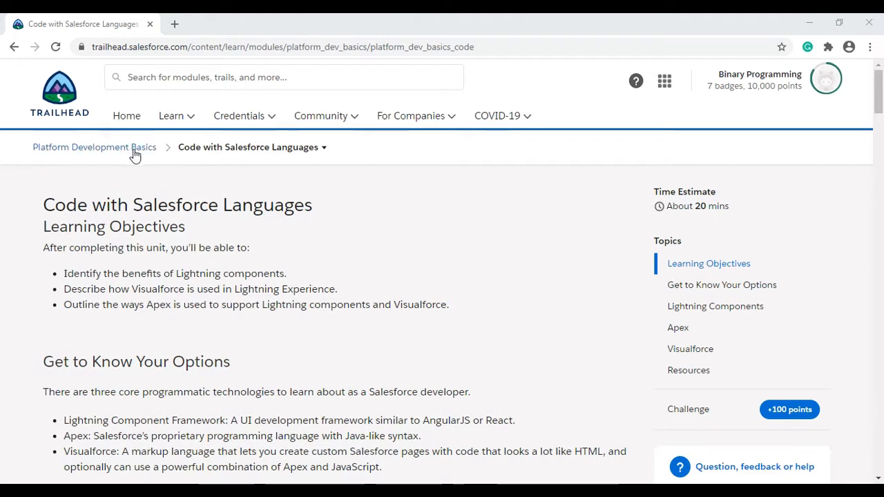
{"action": "mouse_move", "coordinate": [152, 182]}
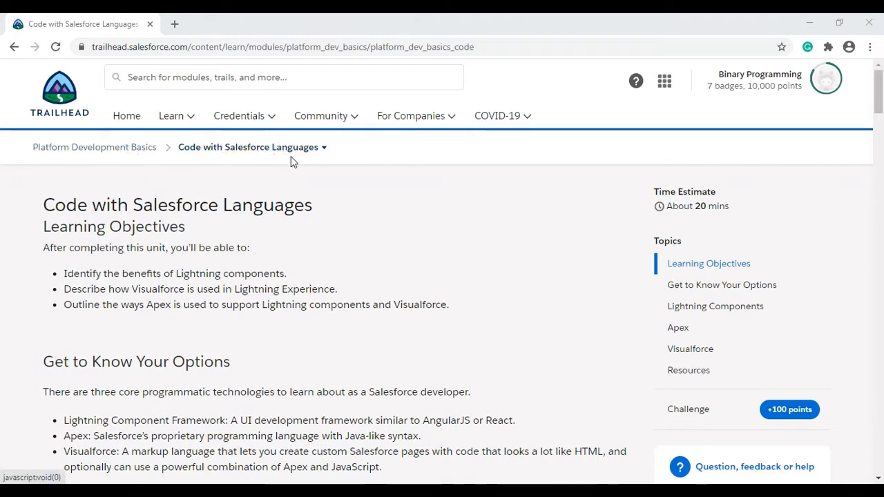
{"action": "mouse_move", "coordinate": [704, 414]}
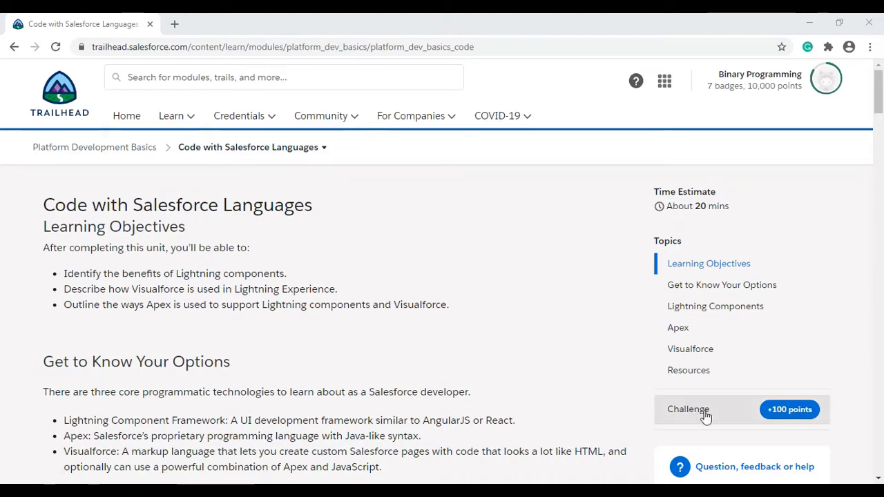
Jump to the 'Code with Salesforce Languages' quiz and choose D 'A and C' for question 1
{"action": "left_click", "coordinate": [688, 409]}
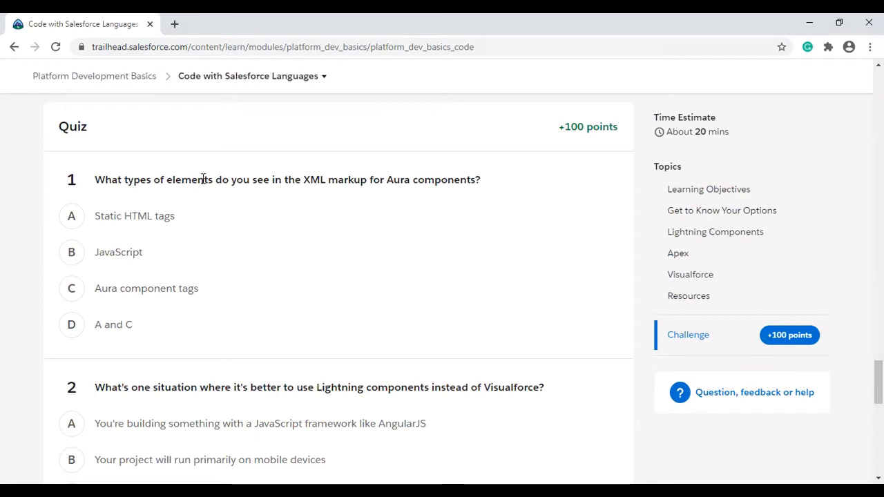
{"action": "mouse_move", "coordinate": [124, 180]}
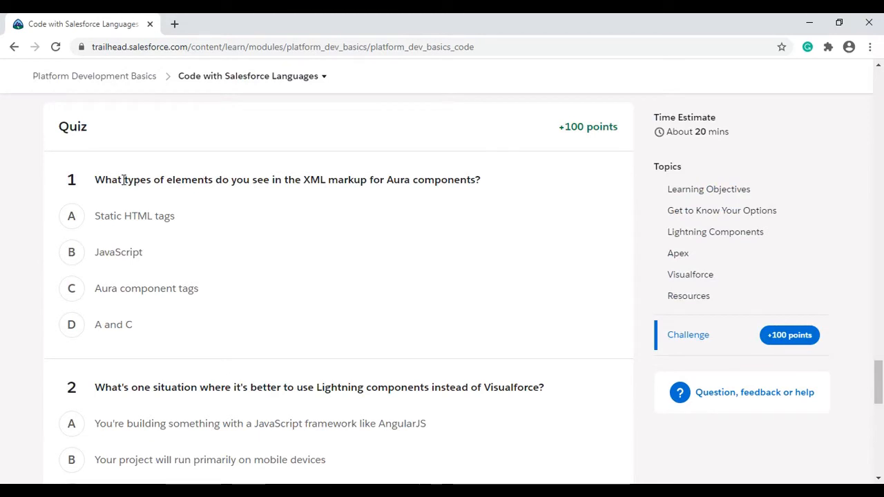
{"action": "mouse_move", "coordinate": [201, 196]}
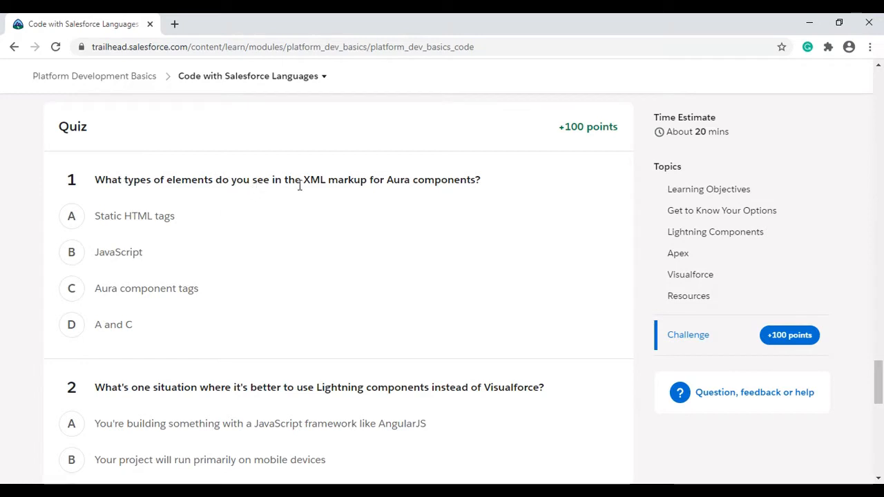
{"action": "mouse_move", "coordinate": [459, 194]}
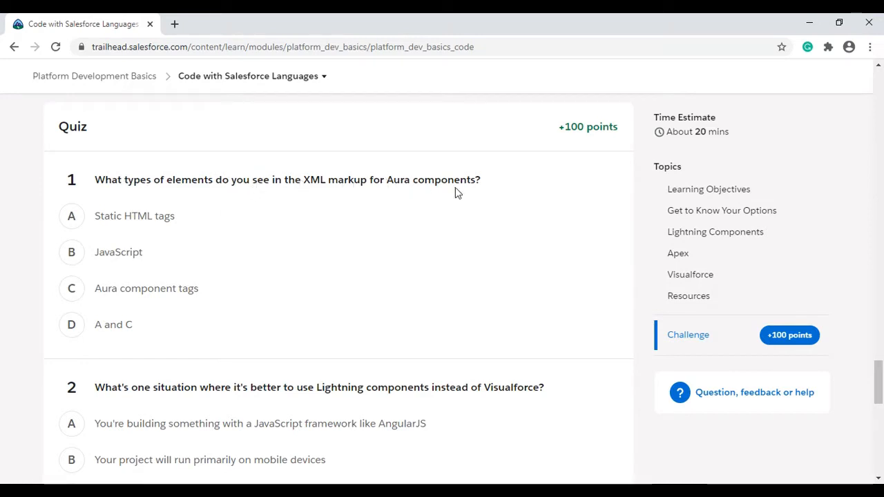
{"action": "left_click", "coordinate": [72, 216]}
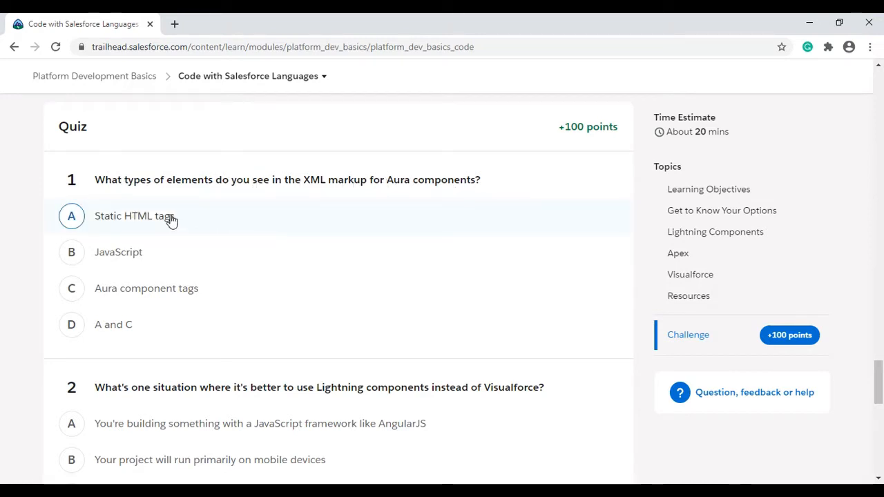
{"action": "left_click", "coordinate": [72, 215]}
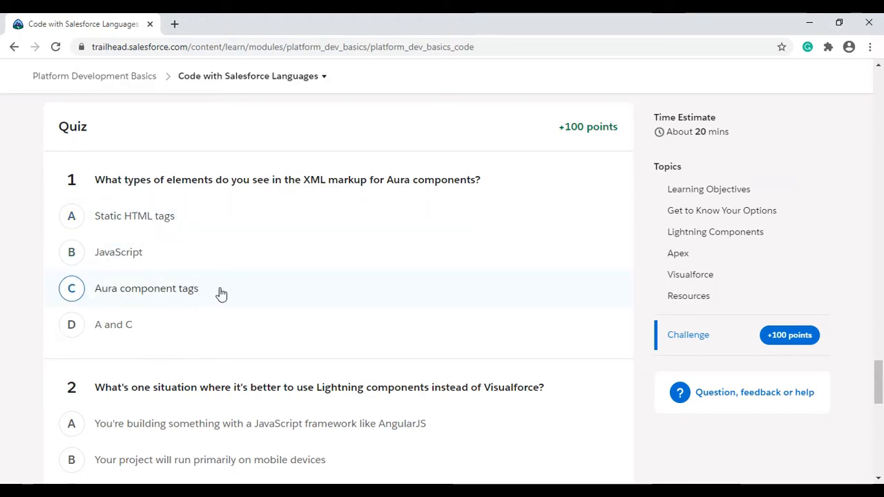
{"action": "mouse_move", "coordinate": [127, 252]}
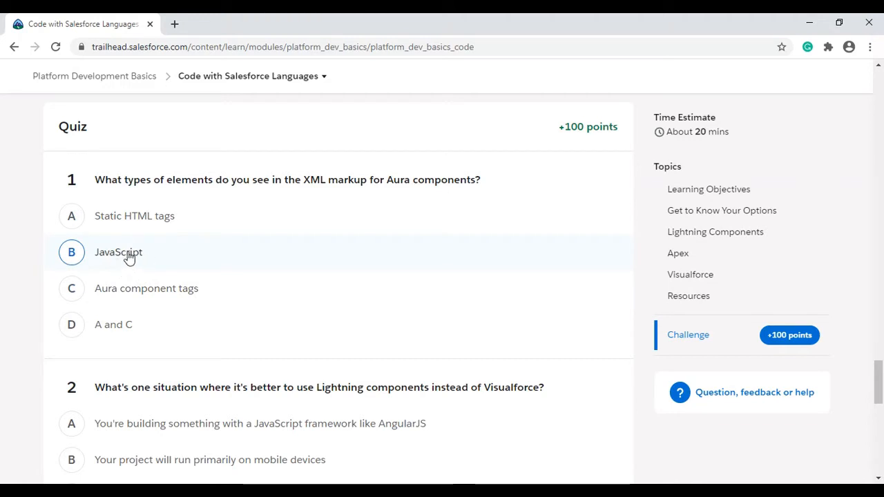
{"action": "left_click", "coordinate": [71, 325]}
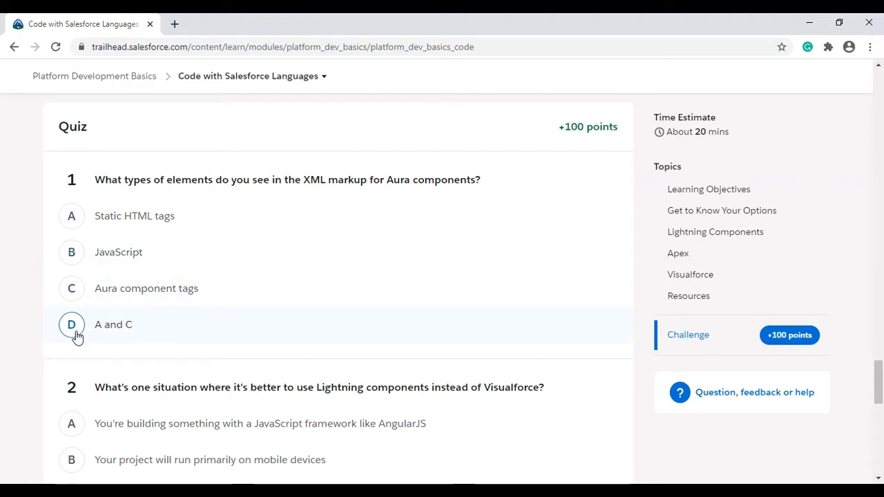
{"action": "left_click", "coordinate": [72, 325]}
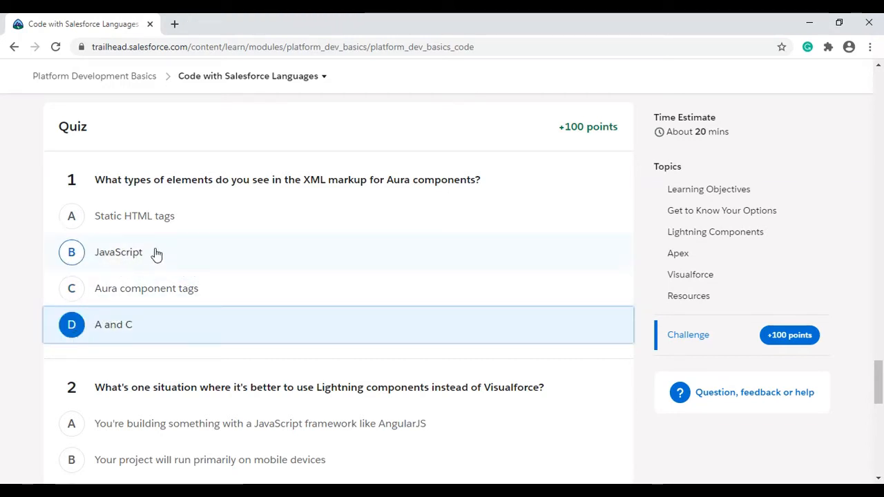
{"action": "mouse_move", "coordinate": [19, 357]}
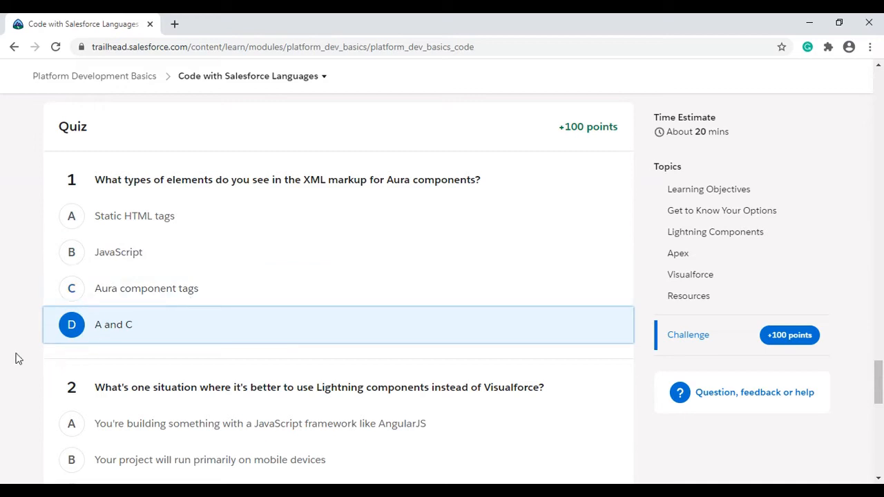
Choose B 'Your project will run primarily on mobile devices' for question 2
{"action": "scroll", "scroll_direction": "down", "scroll_amount": 3}
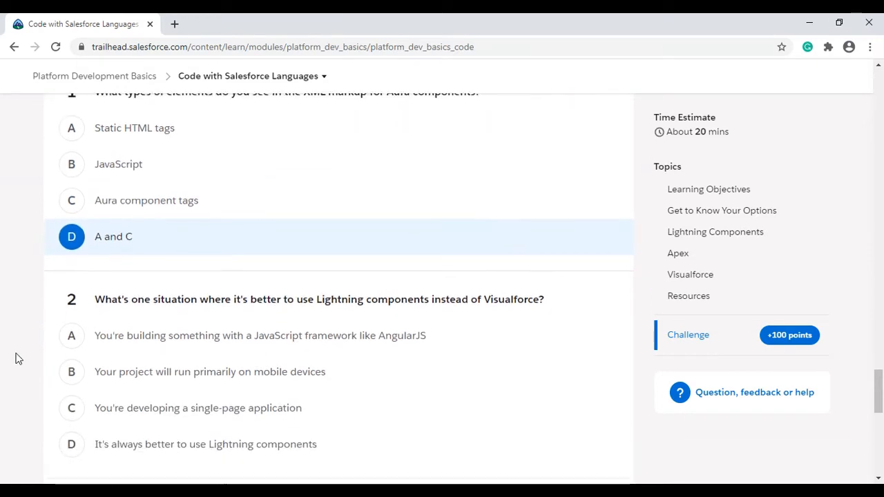
{"action": "scroll", "scroll_direction": "down", "scroll_amount": 3}
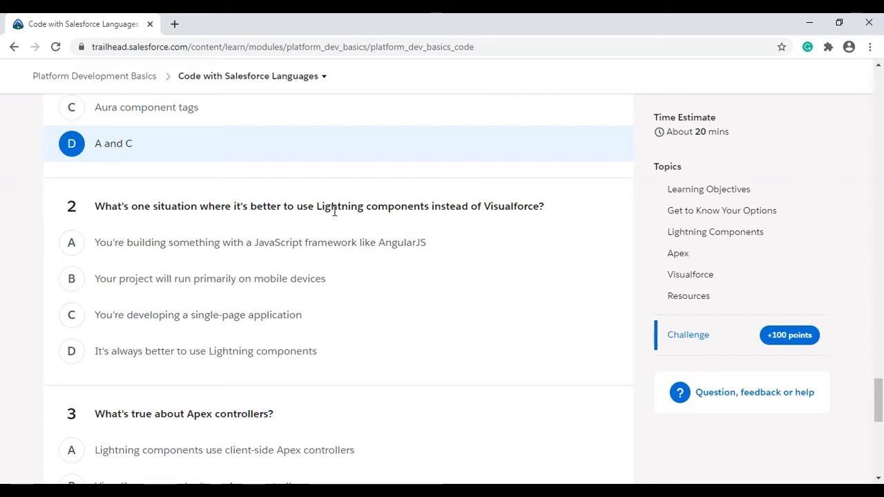
{"action": "mouse_move", "coordinate": [524, 210]}
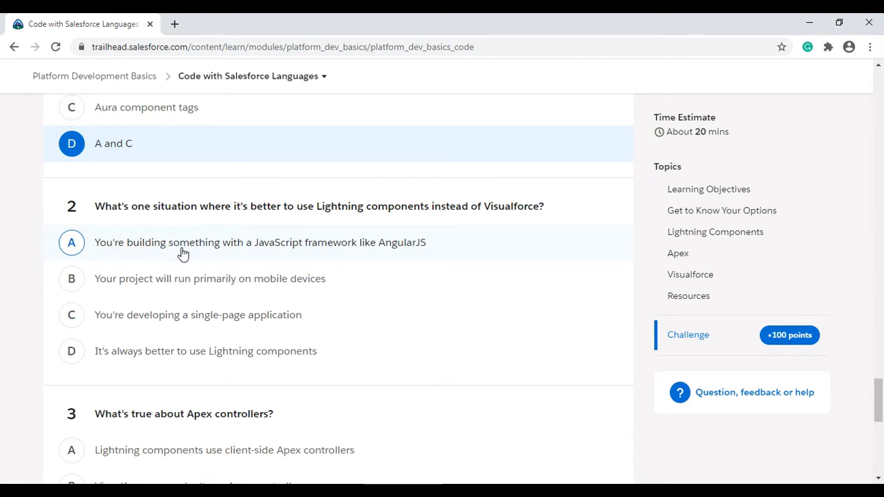
{"action": "mouse_move", "coordinate": [344, 256]}
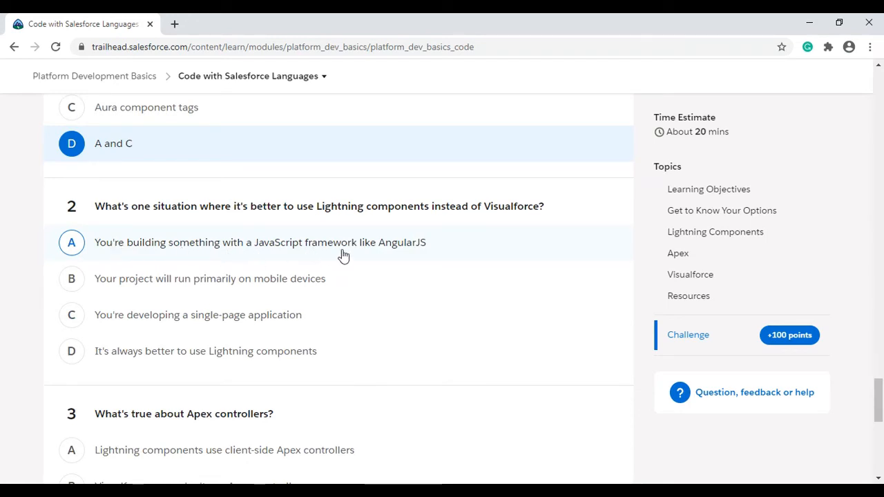
{"action": "mouse_move", "coordinate": [435, 254]}
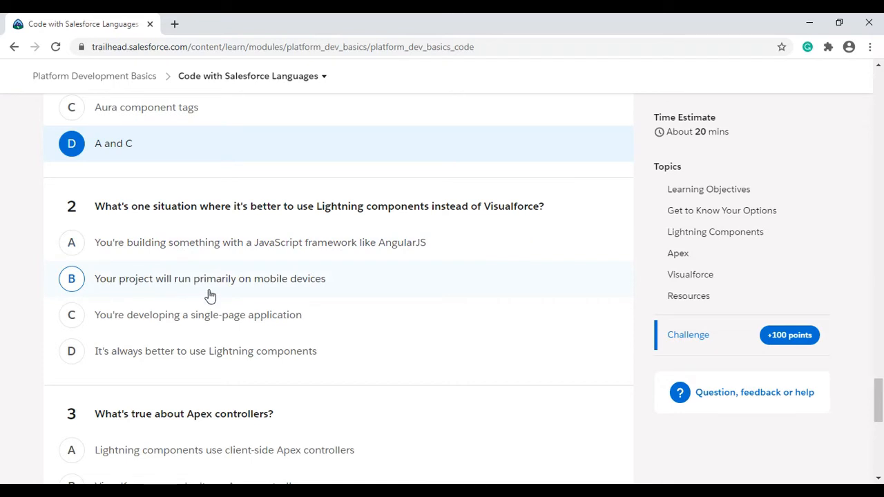
{"action": "mouse_move", "coordinate": [229, 268]}
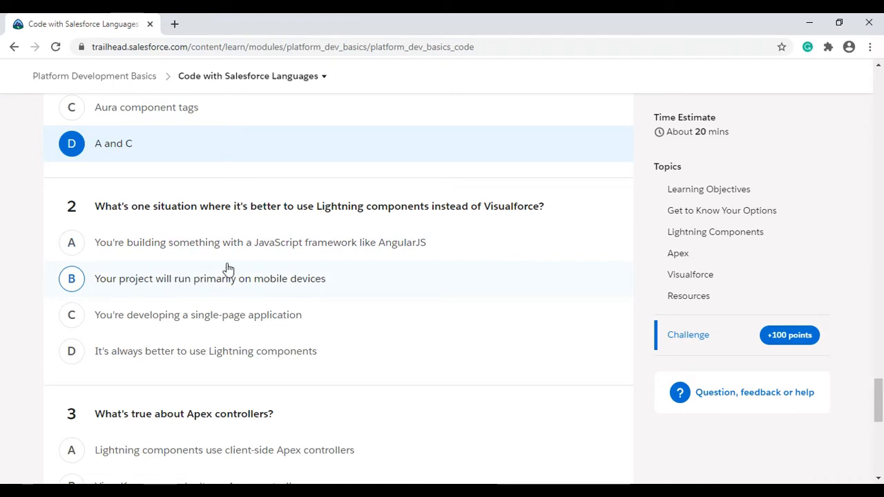
{"action": "left_click", "coordinate": [210, 279]}
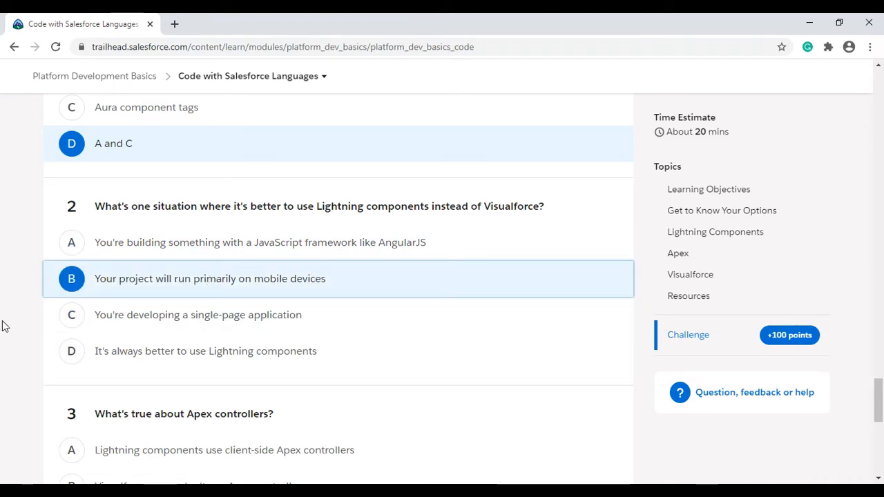
{"action": "scroll", "scroll_direction": "down", "scroll_amount": 3}
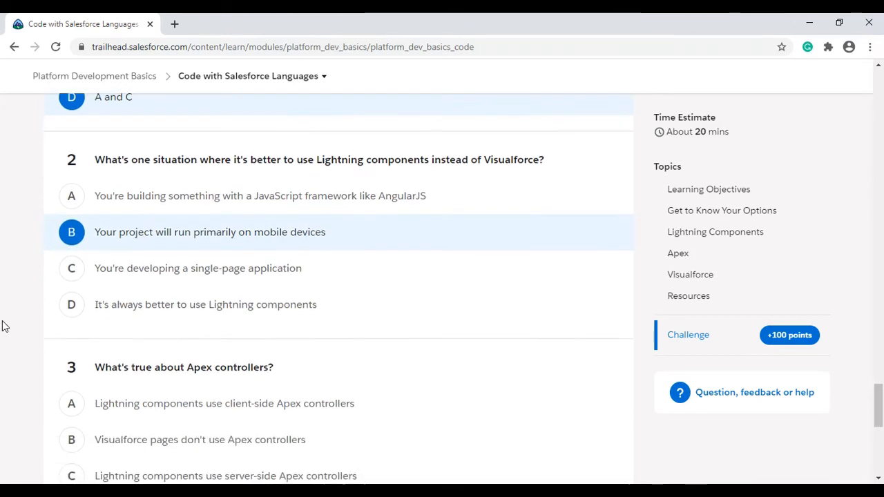
Choose C 'Lightning components use server-side Apex controllers' for question 3
{"action": "scroll", "scroll_direction": "down", "scroll_amount": 3}
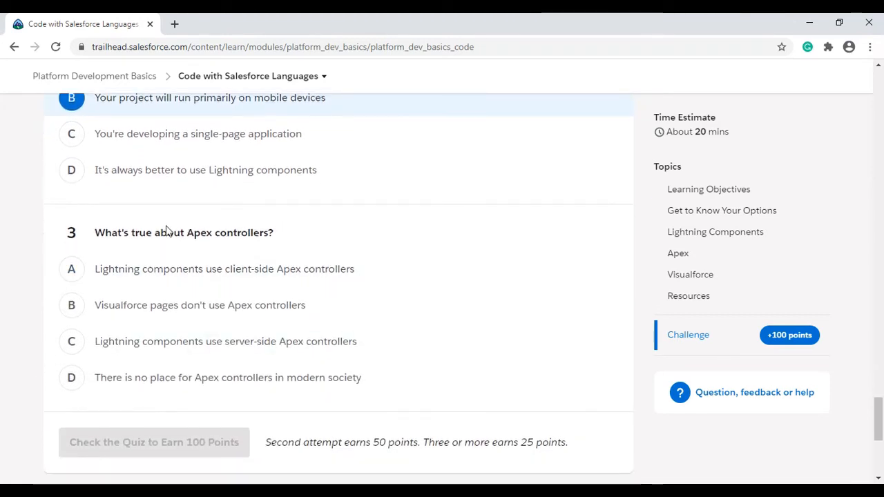
{"action": "left_click", "coordinate": [72, 268]}
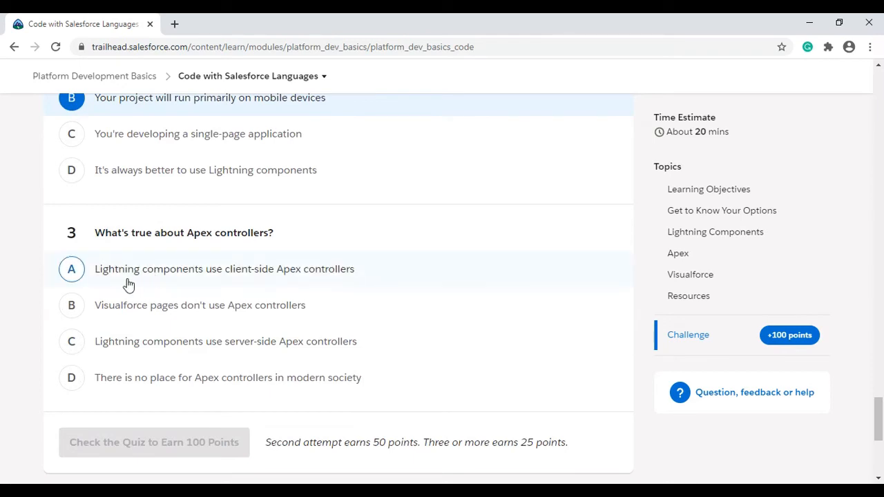
{"action": "mouse_move", "coordinate": [299, 278]}
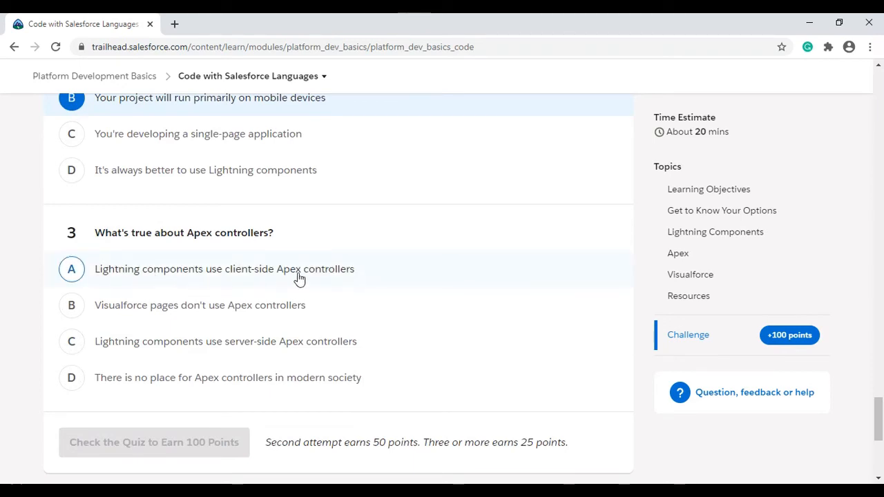
{"action": "mouse_move", "coordinate": [353, 279]}
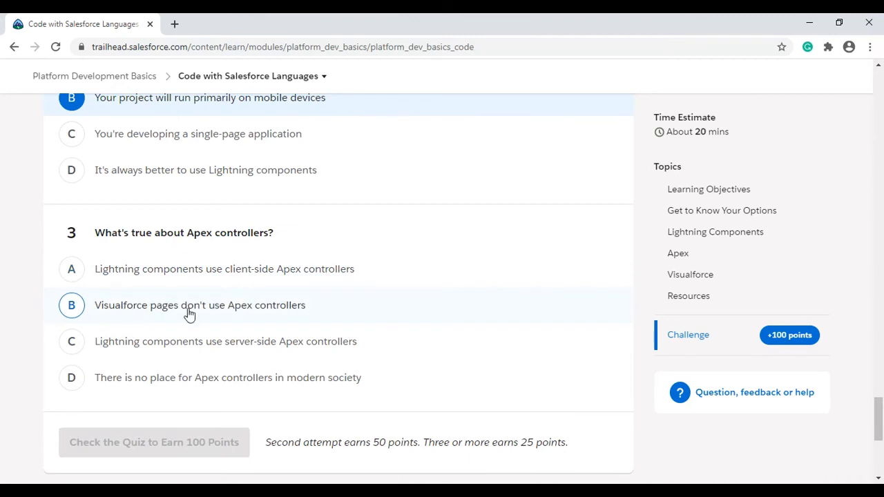
{"action": "mouse_move", "coordinate": [233, 312]}
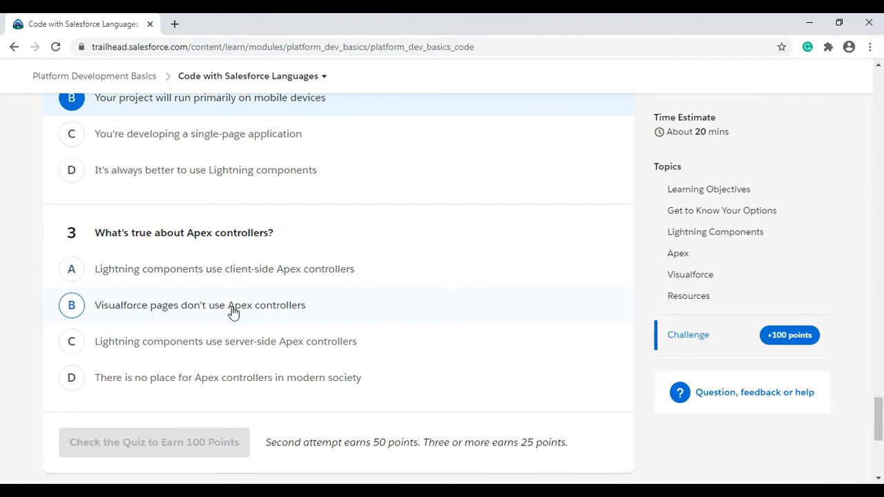
{"action": "mouse_move", "coordinate": [149, 326]}
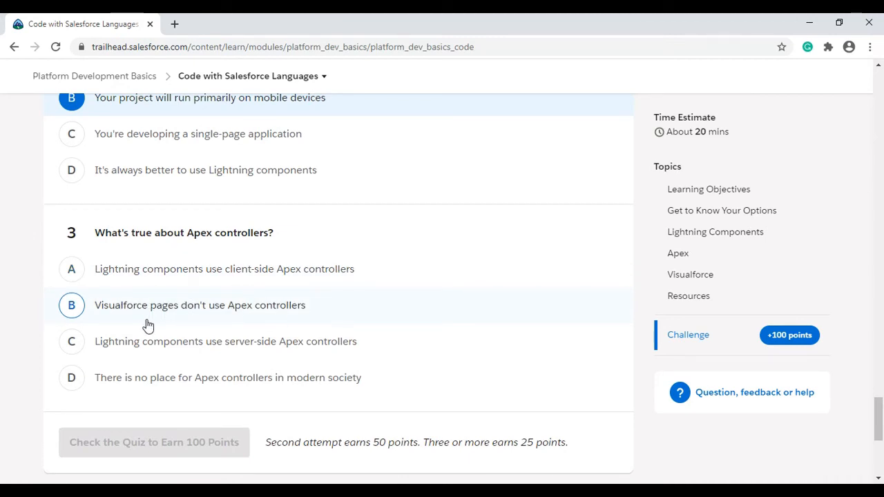
{"action": "left_click", "coordinate": [72, 341]}
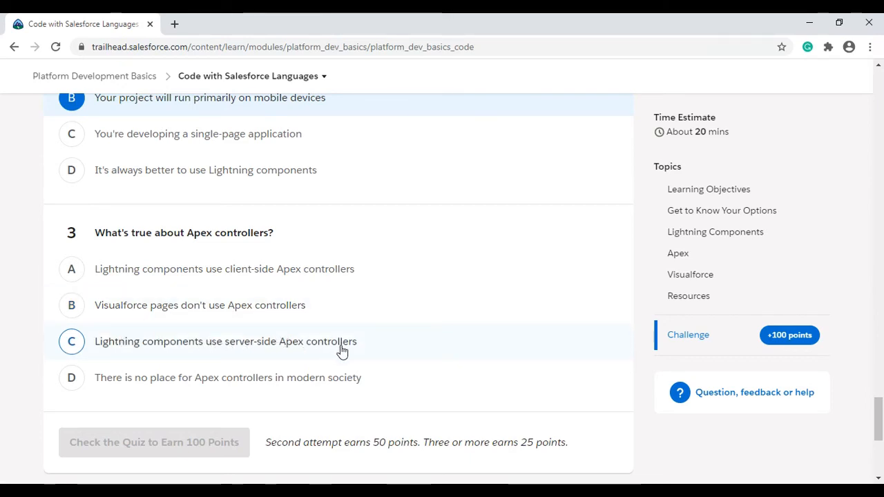
{"action": "left_click", "coordinate": [71, 341]}
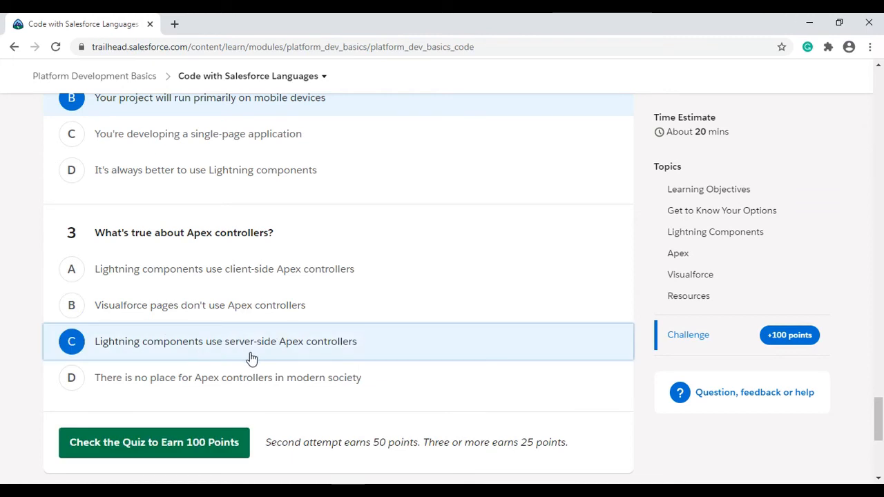
{"action": "mouse_move", "coordinate": [20, 362]}
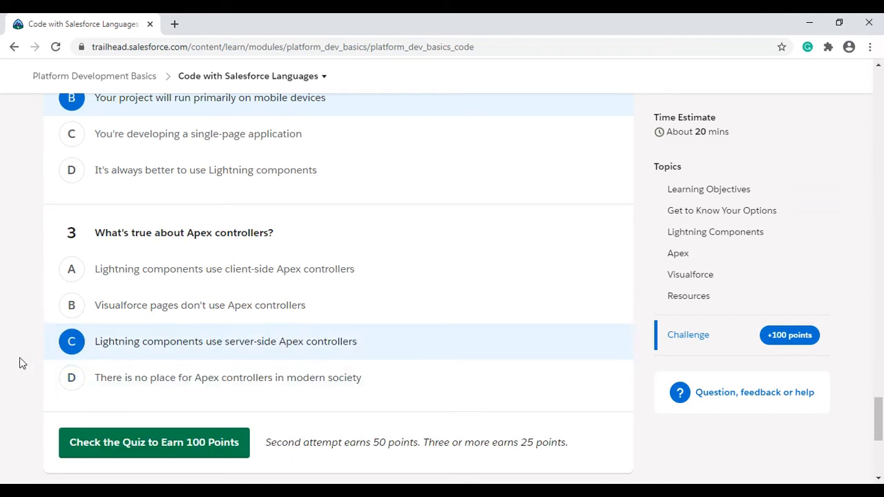
Check the quiz to earn 100 points, reaching Quiz Complete with +100 points
{"action": "scroll", "scroll_direction": "down", "scroll_amount": 3}
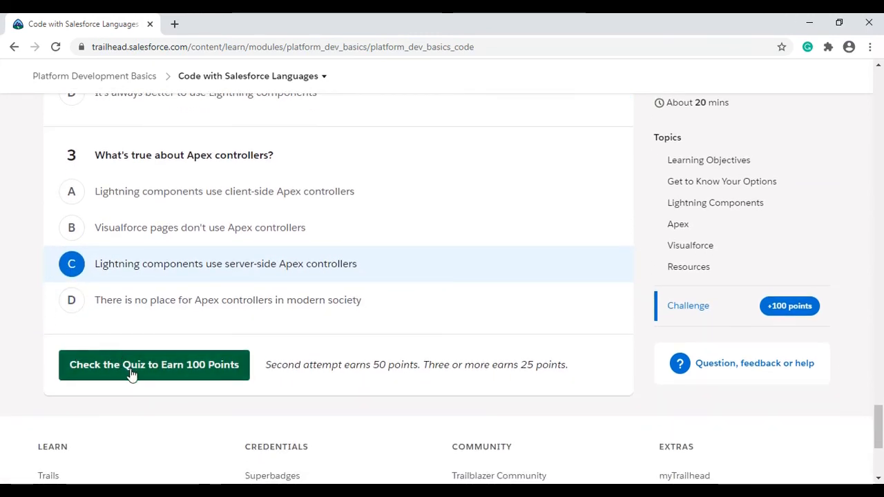
{"action": "left_click", "coordinate": [155, 365]}
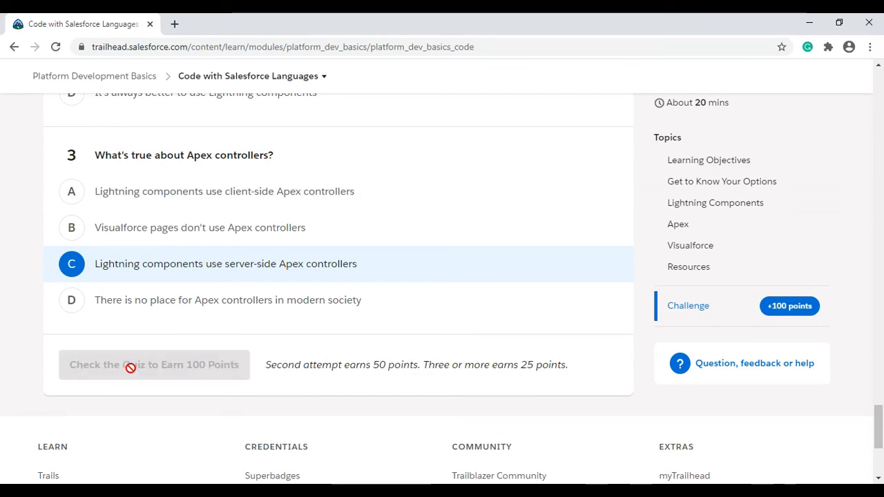
{"action": "left_click", "coordinate": [155, 365]}
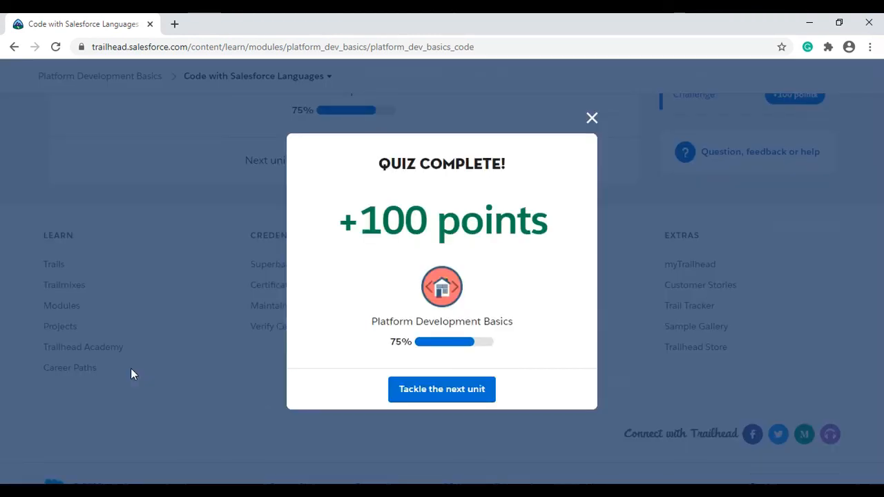